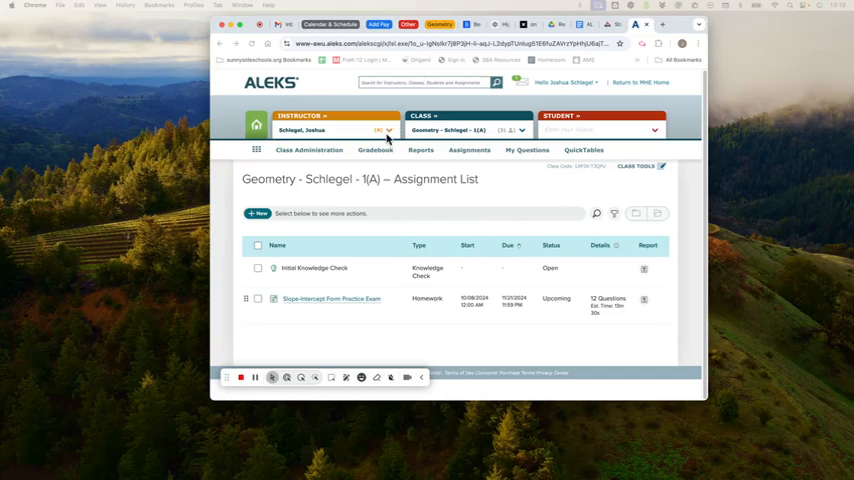
Open the View the Student Interface page for the Geometry class
click(309, 150)
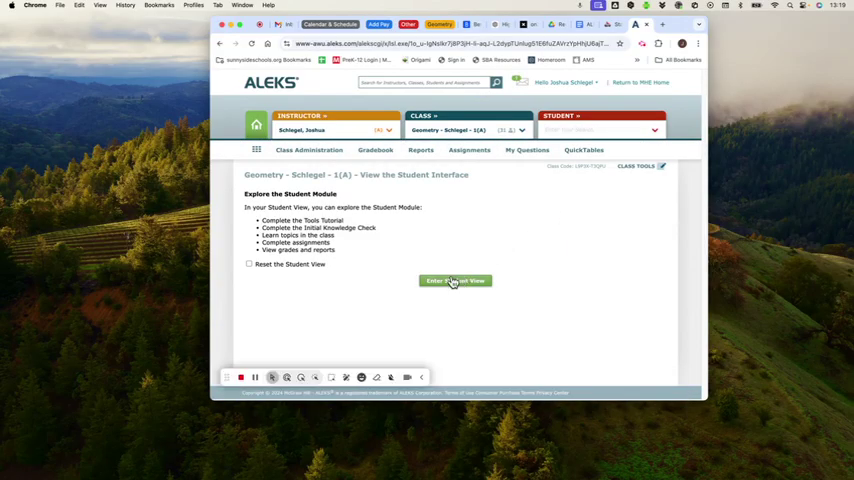
Enter the student view and dismiss the welcome slideshow to reach the Tools Tutorial
click(454, 280)
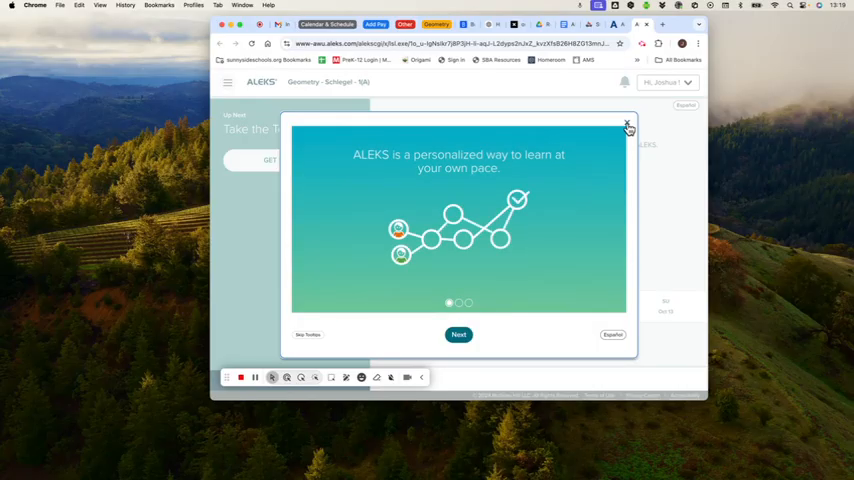
click(626, 123)
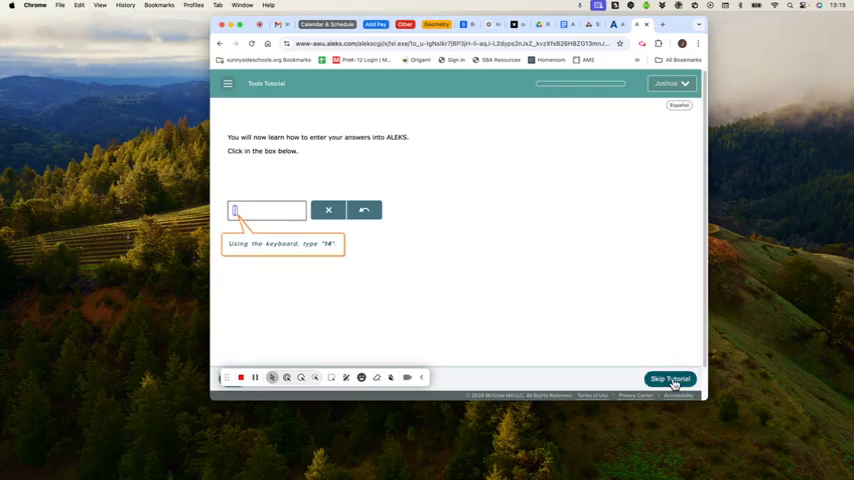
mouse_move(588, 331)
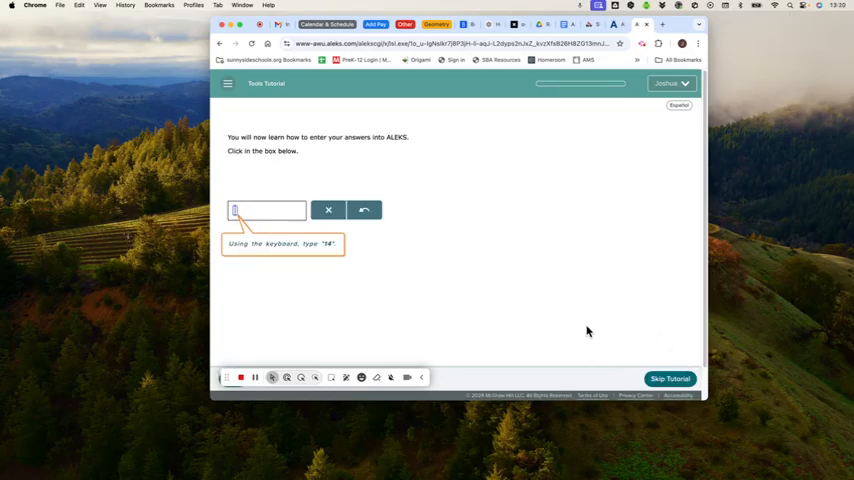
Enter 14 as the tutorial answer, then clear the answer box
text(14)
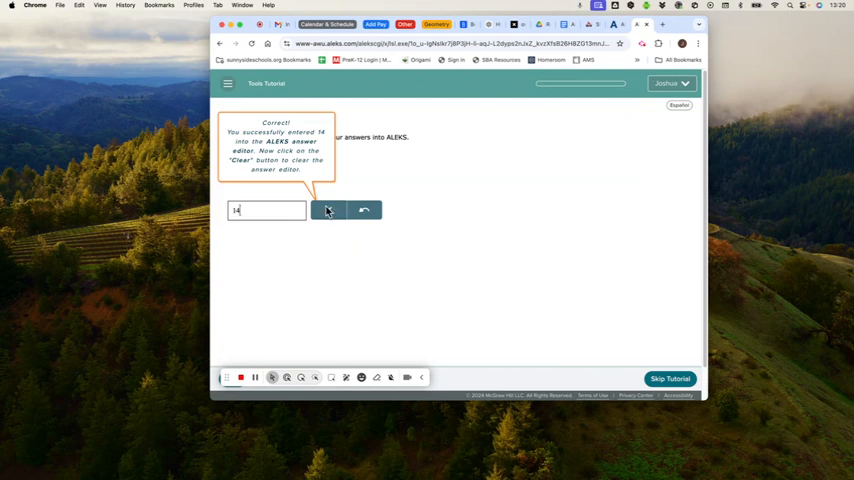
click(328, 210)
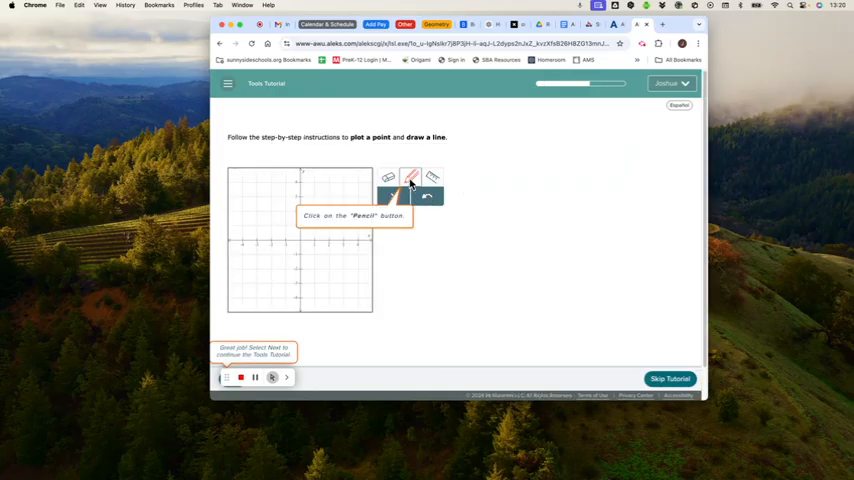
Plot a point with the Pencil tool, draw a line with the Ruler, and finish the tutorial
click(410, 178)
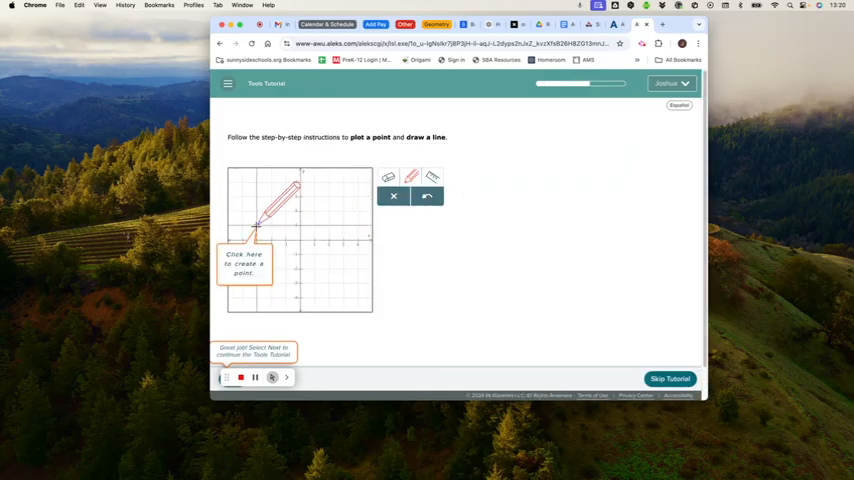
click(258, 228)
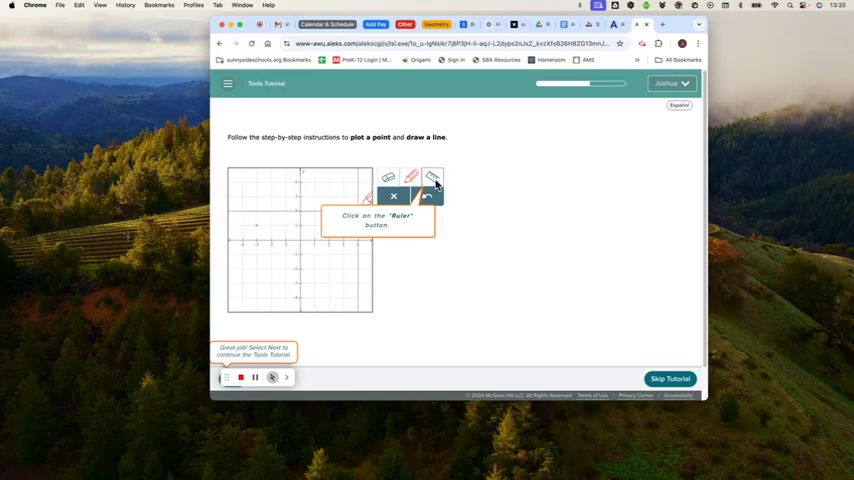
click(432, 177)
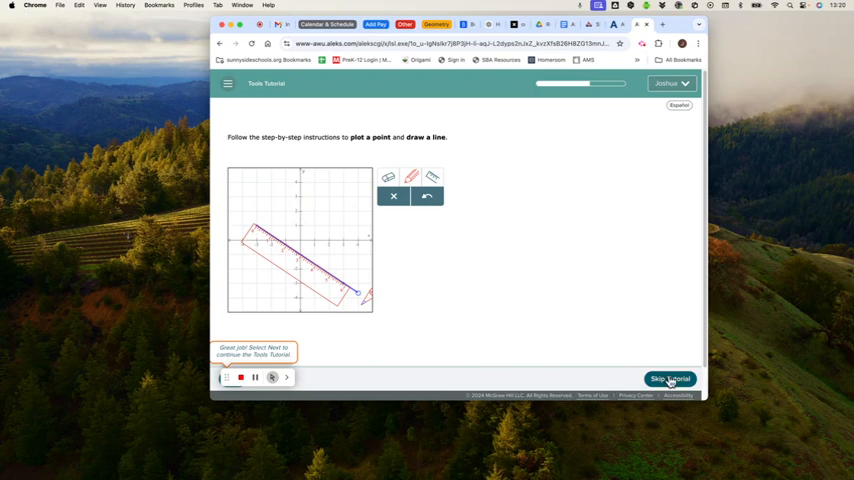
click(677, 376)
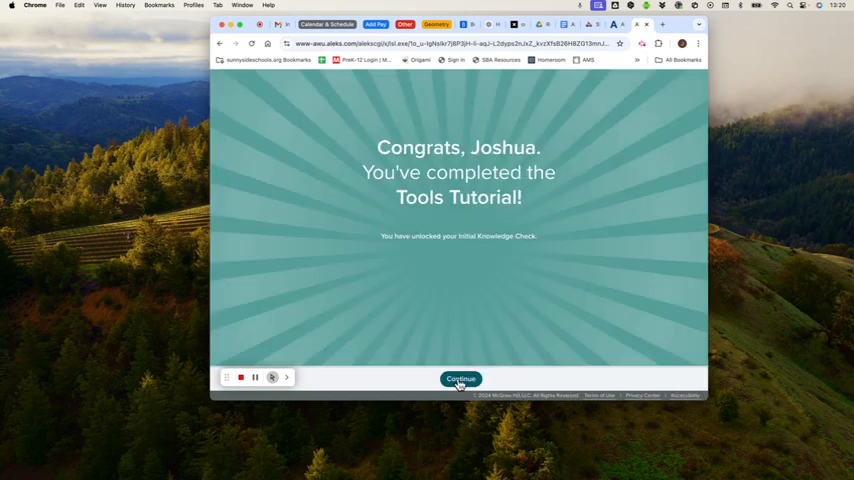
Continue past the tutorial completion, dismiss the welcome popup, and start the Initial Knowledge Check
click(459, 378)
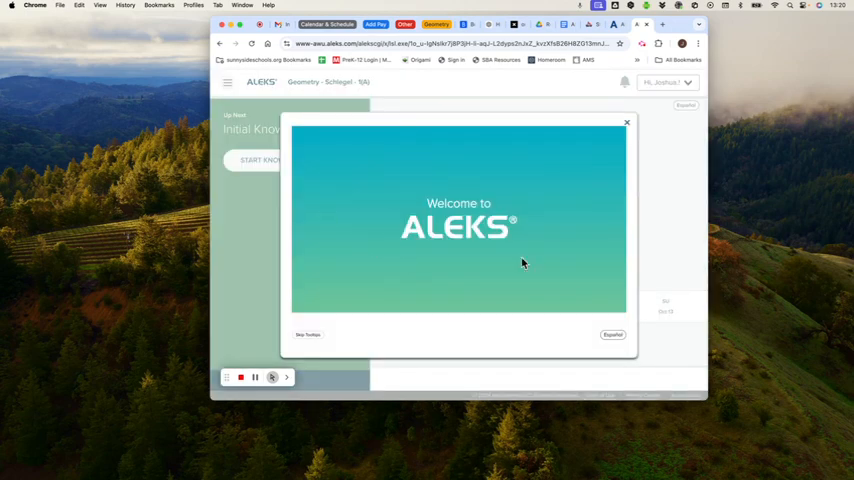
click(626, 122)
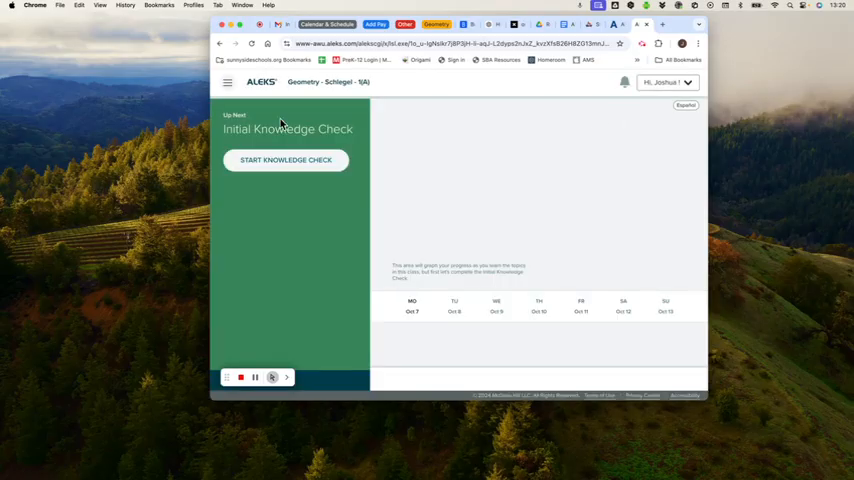
click(286, 160)
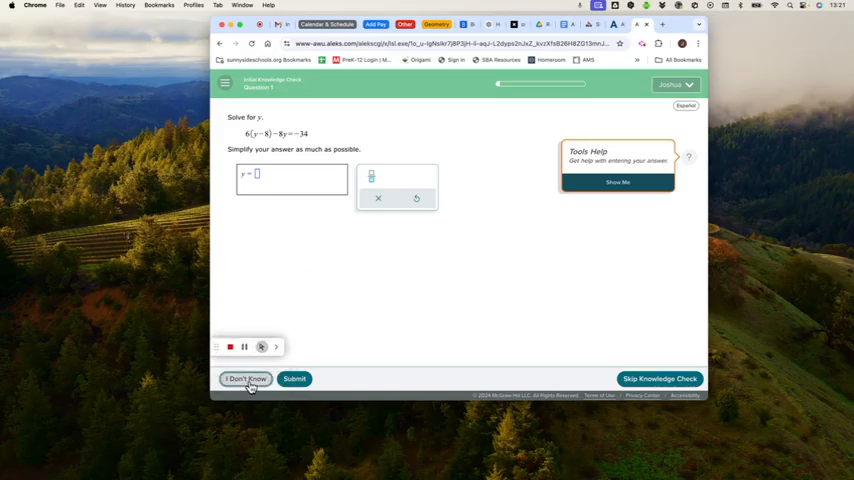
mouse_move(366, 343)
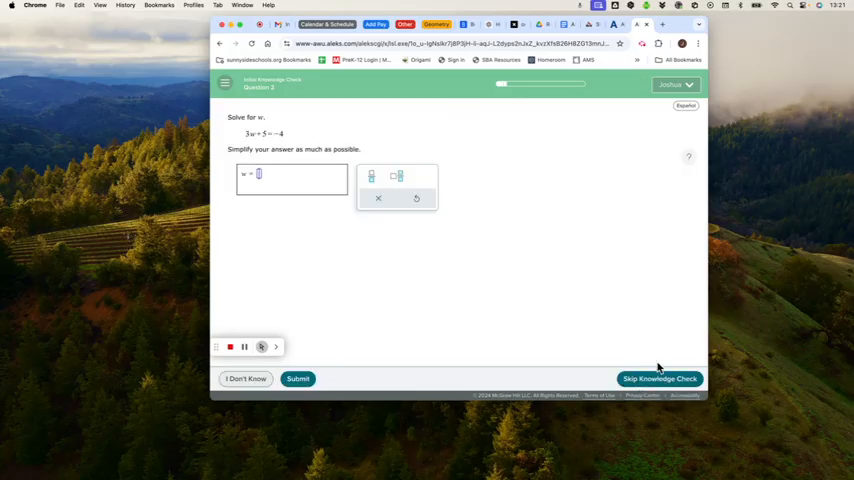
mouse_move(349, 298)
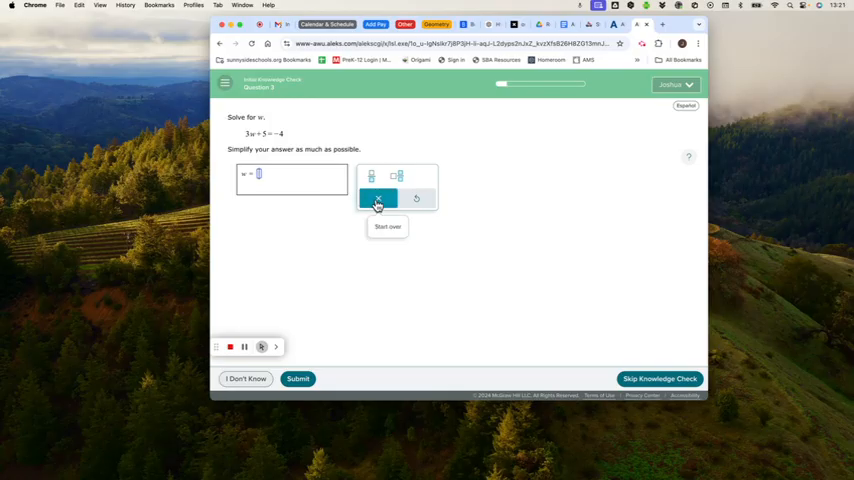
mouse_move(372, 177)
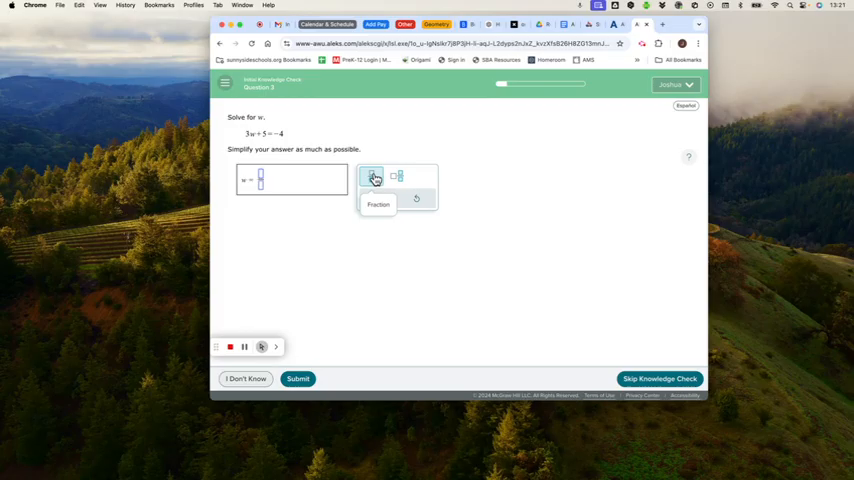
Insert a fraction into the answer using the answer editor's Fraction button
click(371, 176)
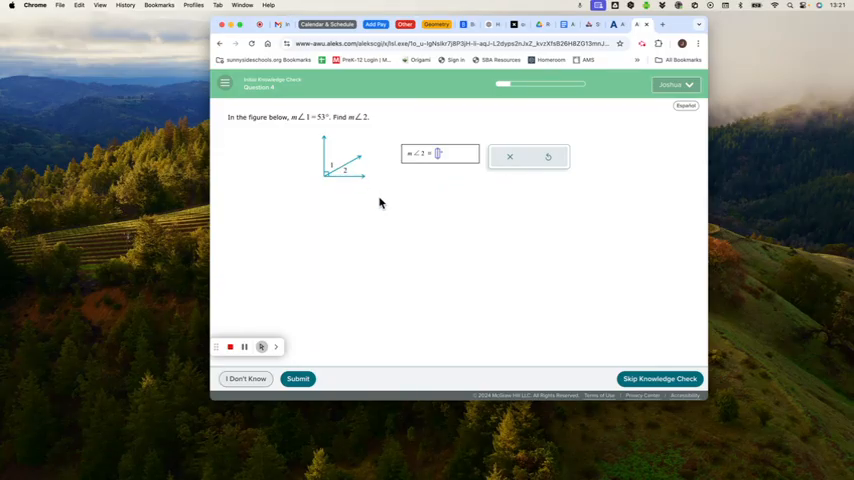
mouse_move(302, 311)
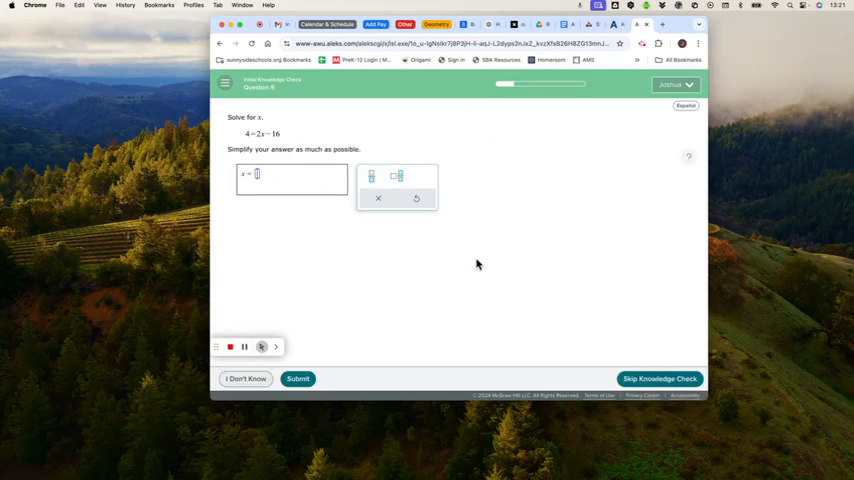
mouse_move(562, 170)
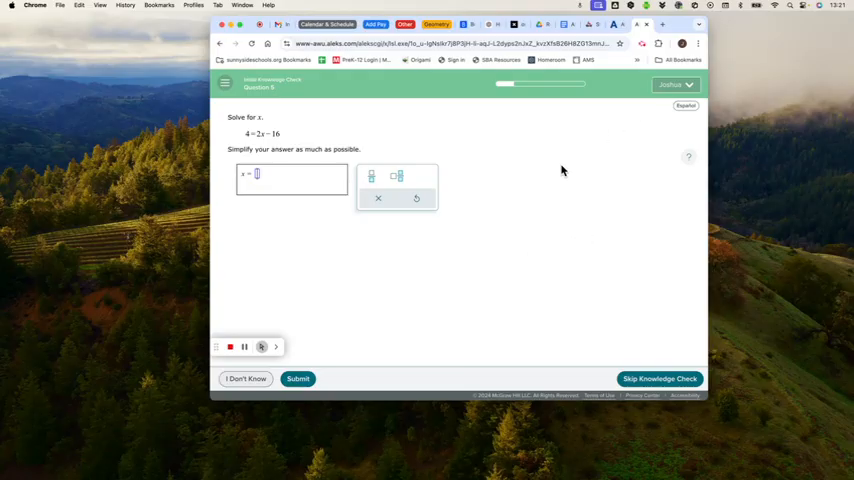